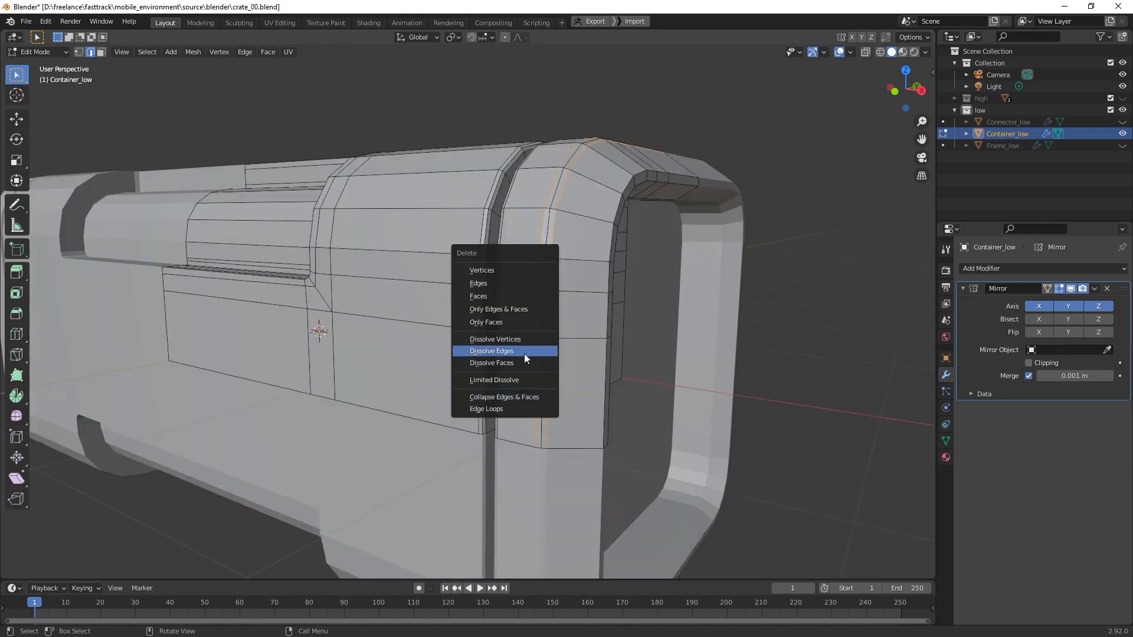
Dissolve the extra edge loops on the Container_low crate mesh.
{"action": "left_click", "coordinate": [491, 351]}
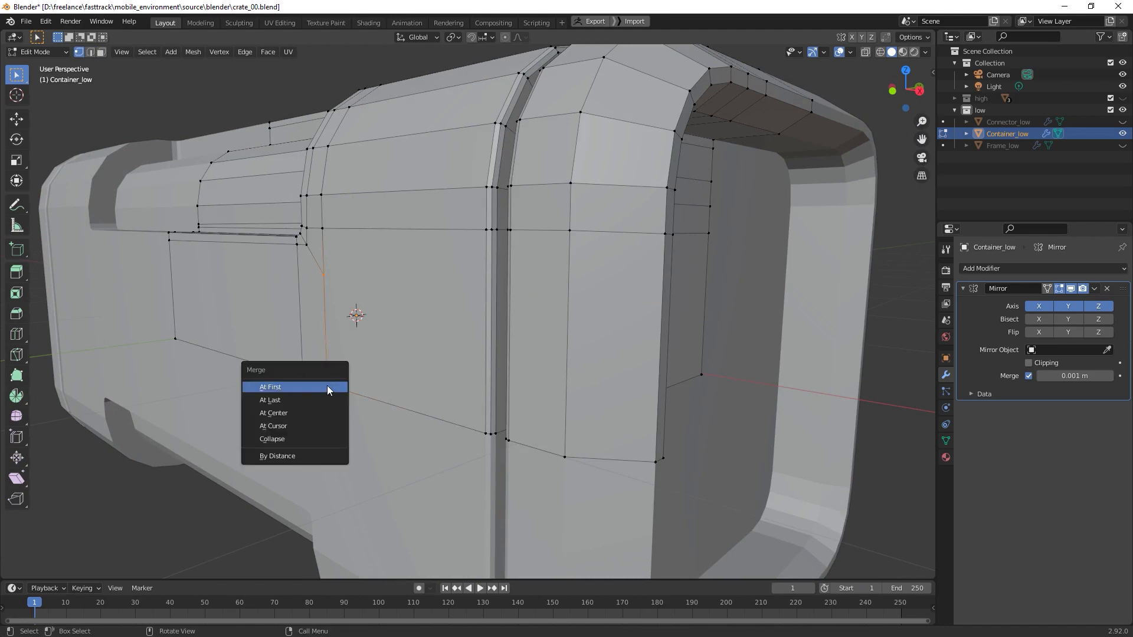
{"action": "mouse_move", "coordinate": [292, 387]}
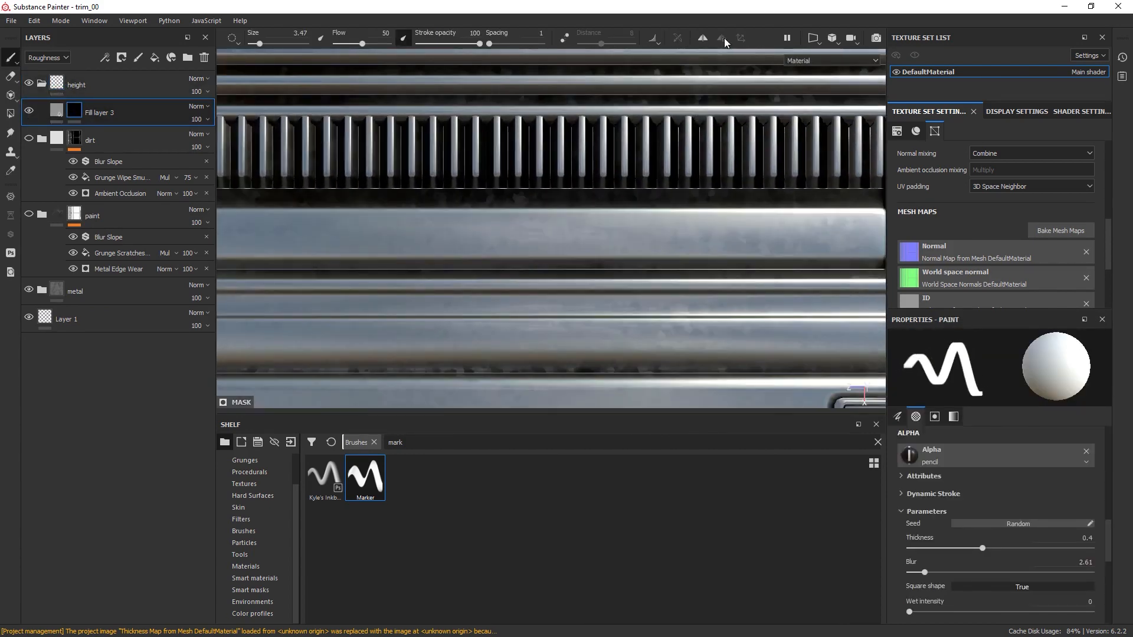
Stack metal, paint and dirt fill layers with grunge and edge-wear generators on the trim.
{"action": "left_click", "coordinate": [723, 38]}
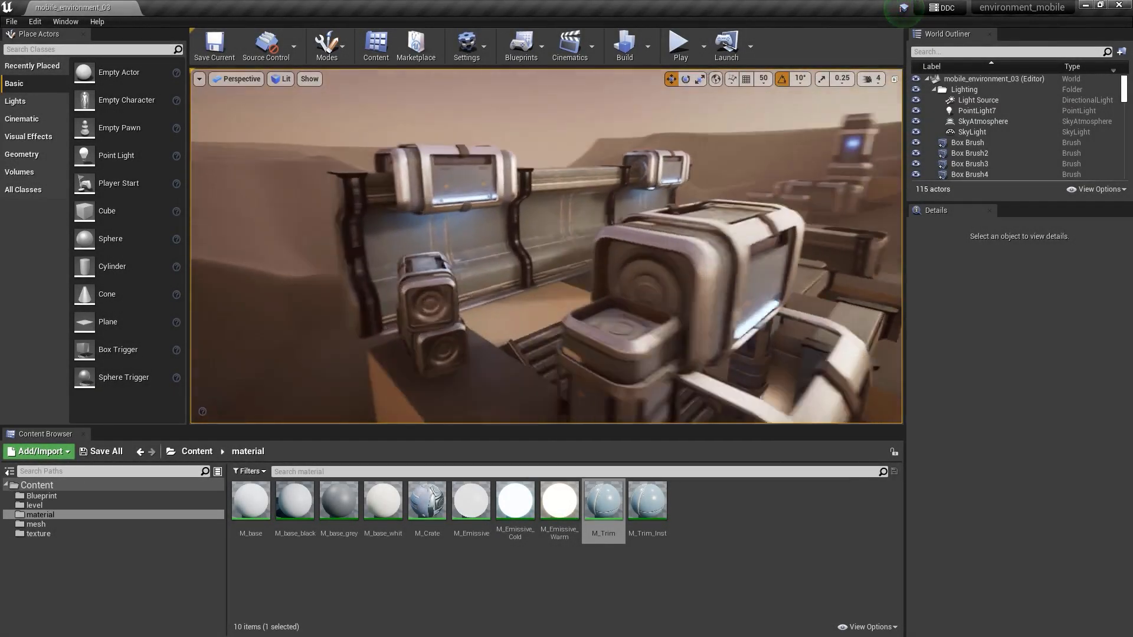
Place the container module meshes in the desert level with M_Trim materials.
{"action": "left_click", "coordinate": [277, 79]}
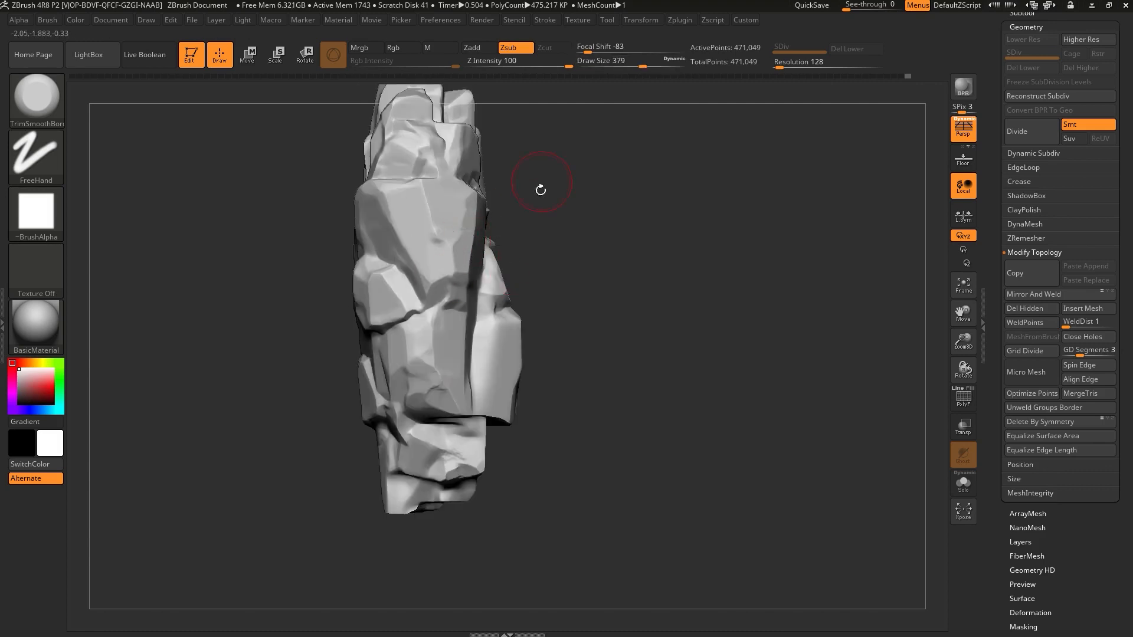
Orbit the faceted rock sculpt to check it from another side.
{"action": "left_click_drag", "start_coordinate": [539, 189], "coordinate": [526, 293]}
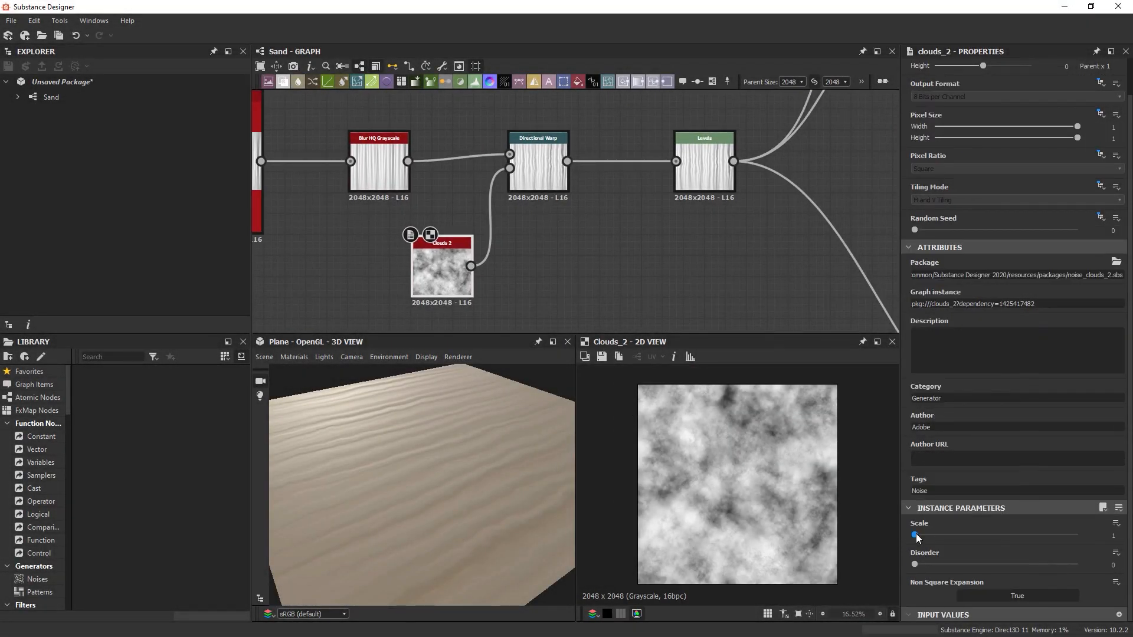
Adjust the Clouds 2 noise scale feeding the Directional Warp for the sand ripples.
{"action": "left_click_drag", "start_coordinate": [916, 534], "coordinate": [997, 534]}
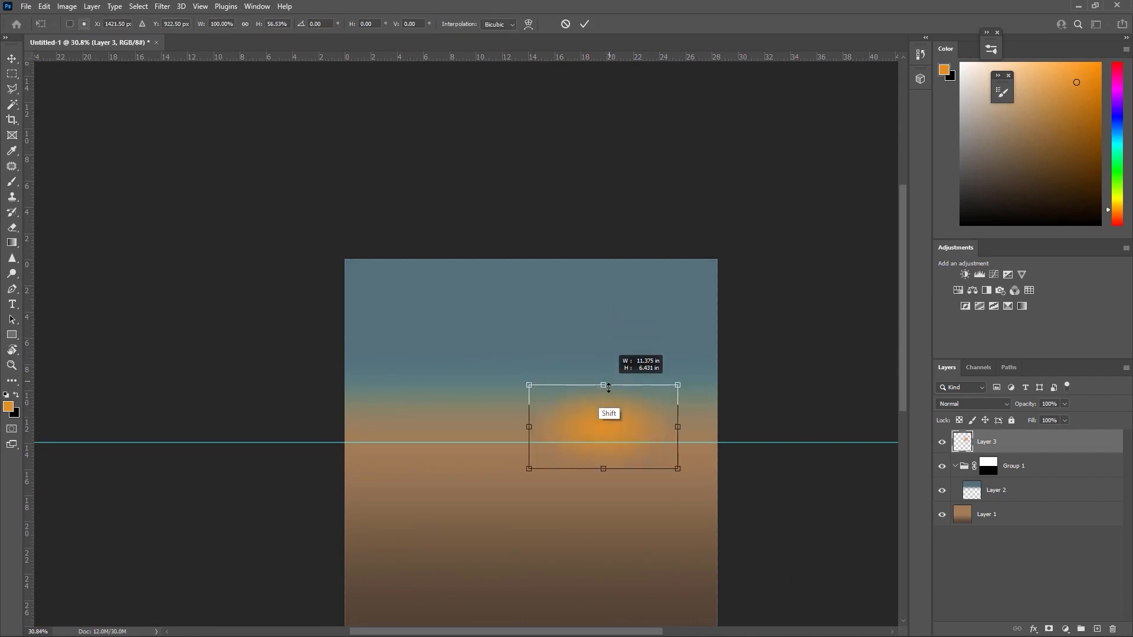
Resize the orange sun-glow layer over the horizon of the sky gradient.
{"action": "left_click_drag", "start_coordinate": [603, 384], "coordinate": [603, 320]}
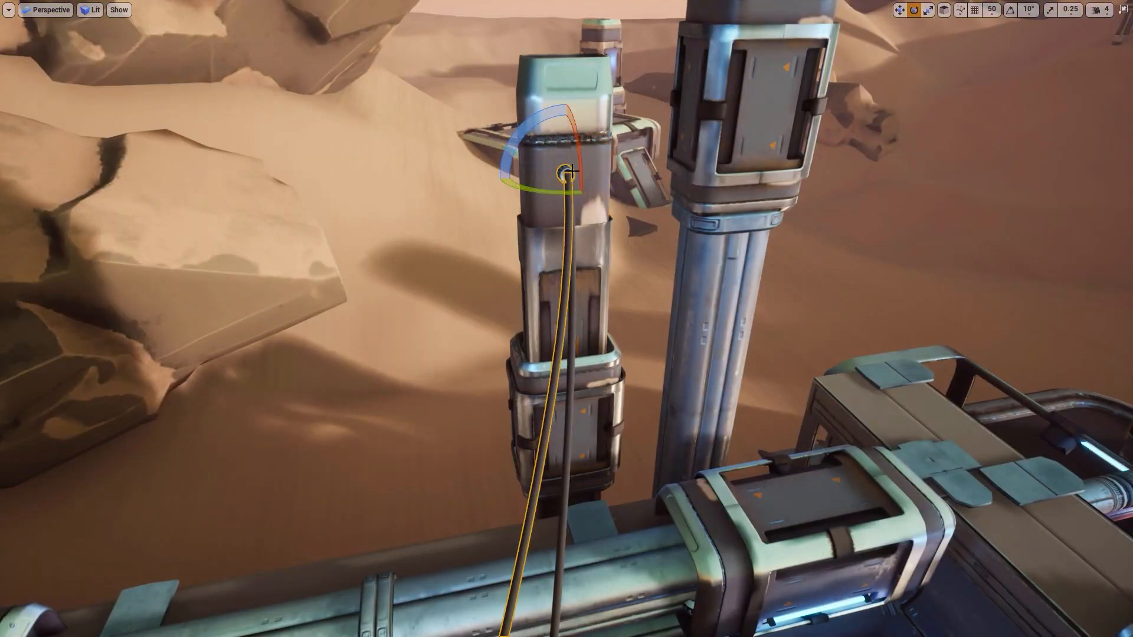
Run 'stat scene' in the console to overlay scene rendering statistics.
{"action": "type", "text": "stat scene"}
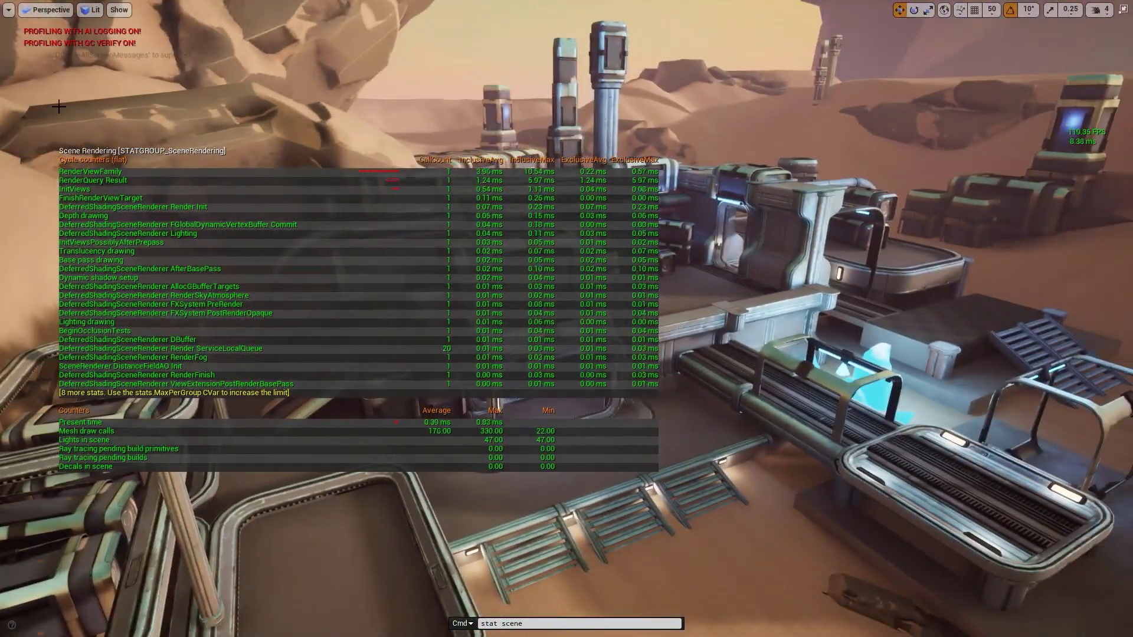
Check the outpost in Quad Overdraw and Shader Complexity & Quads view modes, then play the cinematic.
{"action": "left_click", "coordinate": [8, 9]}
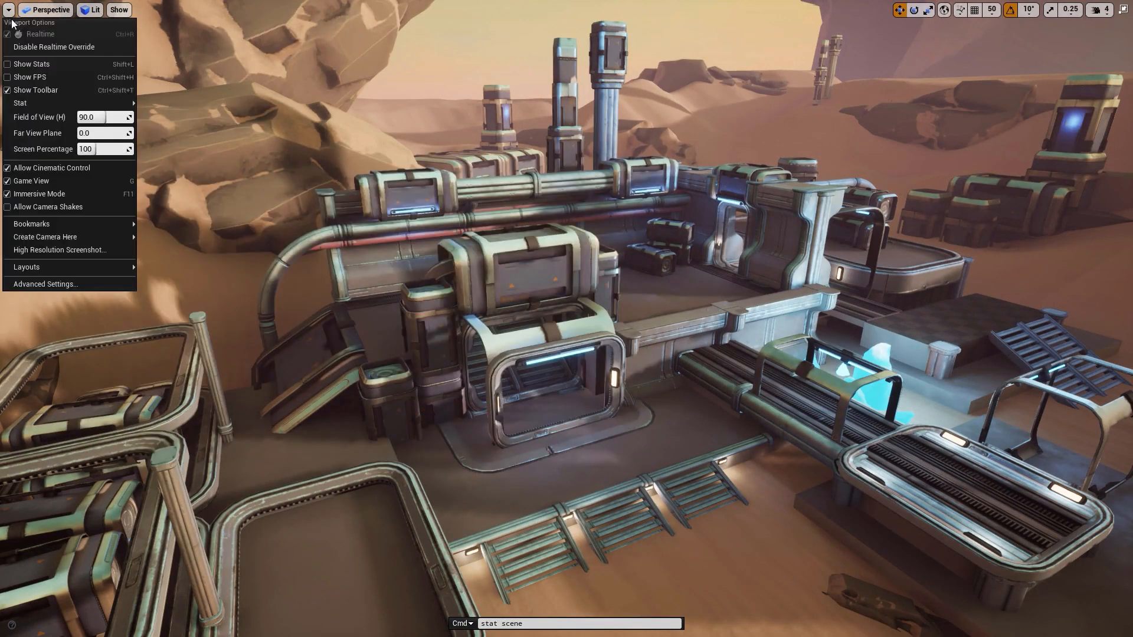
{"action": "left_click", "coordinate": [89, 9]}
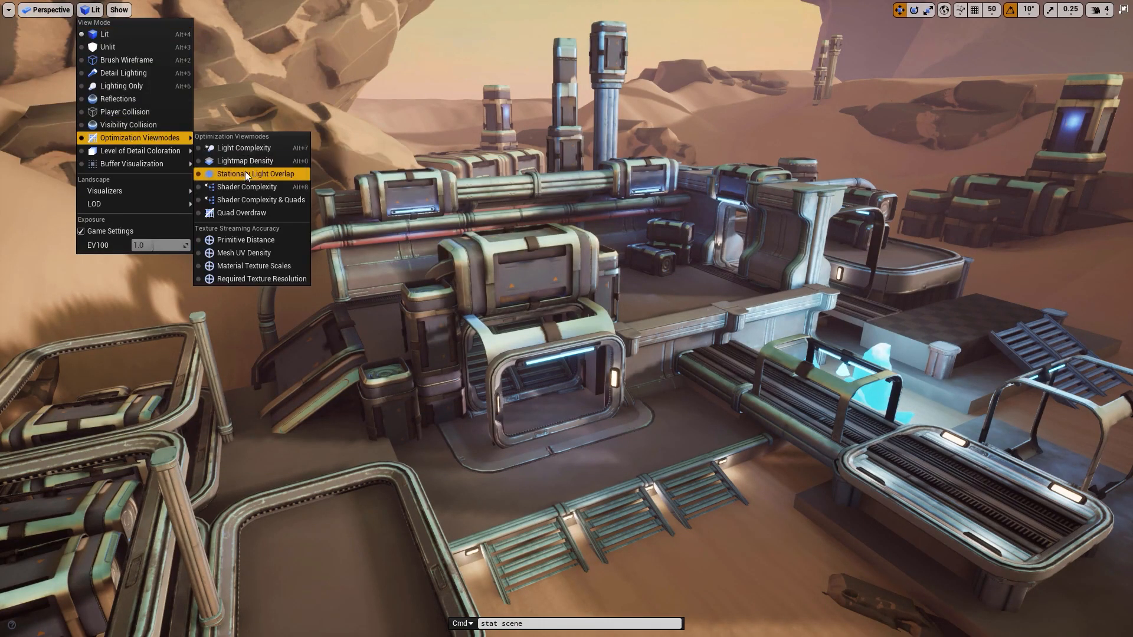
{"action": "left_click", "coordinate": [241, 212]}
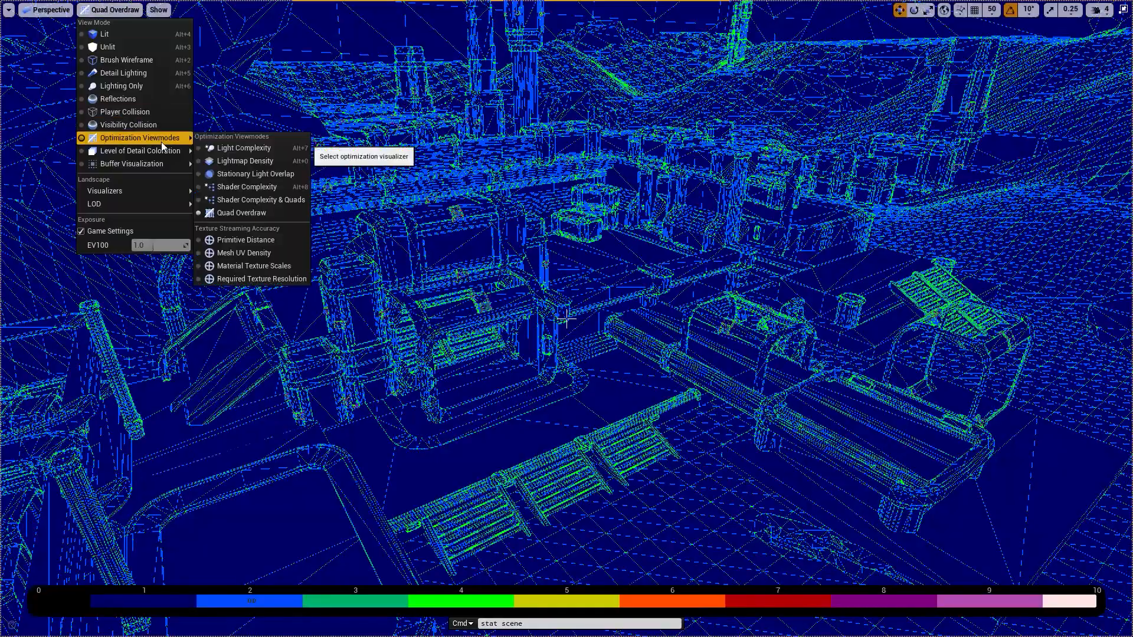
{"action": "left_click", "coordinate": [261, 201]}
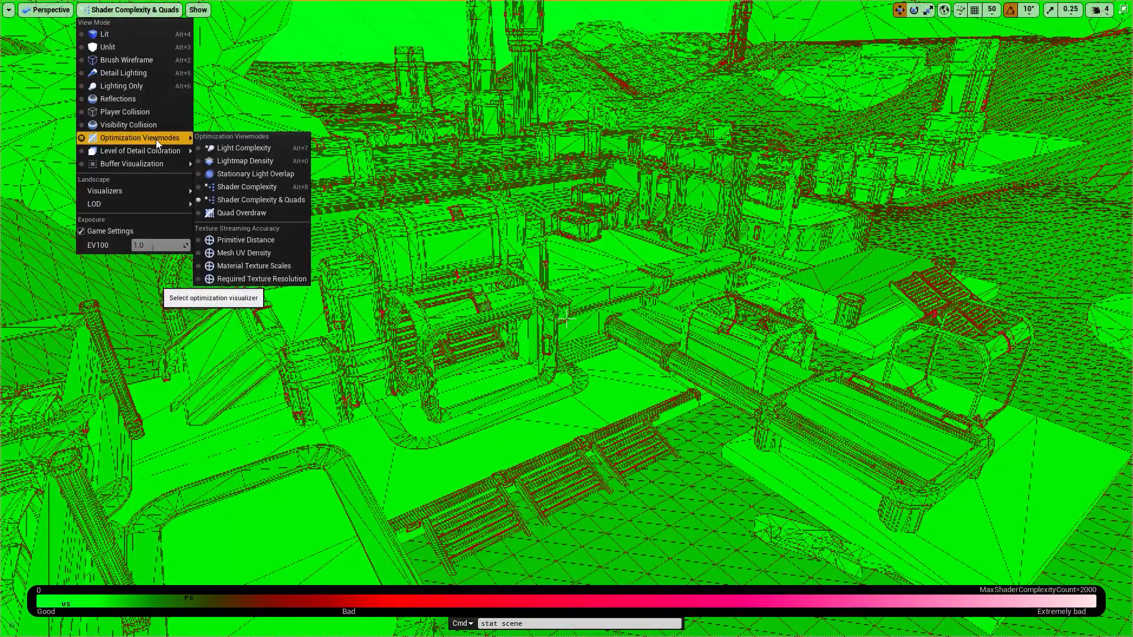
{"action": "left_click", "coordinate": [105, 33]}
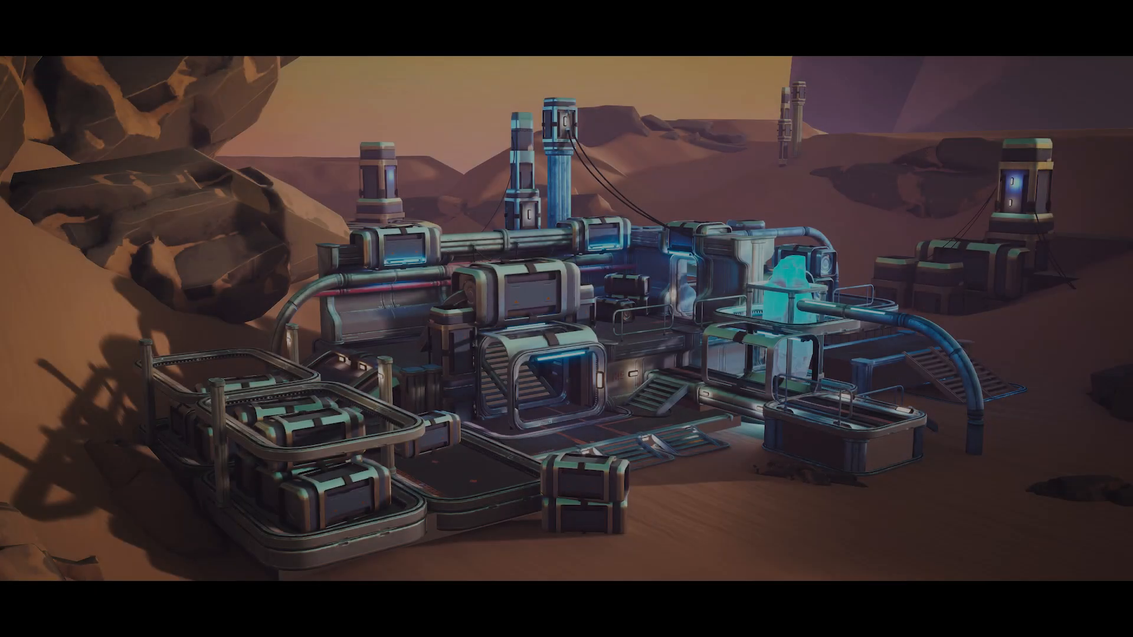